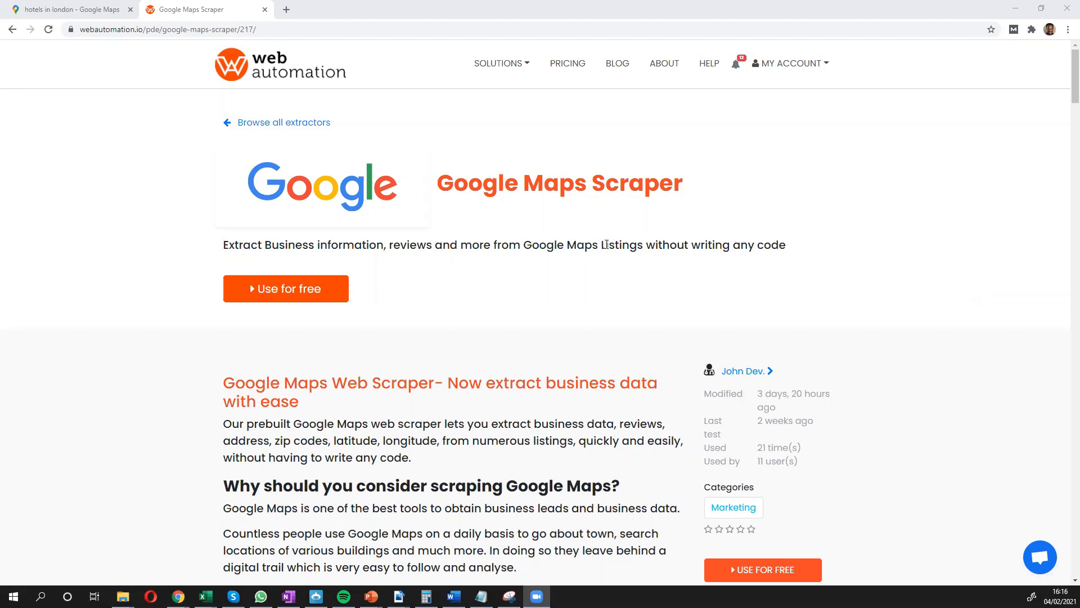
{"action": "mouse_move", "coordinate": [506, 239]}
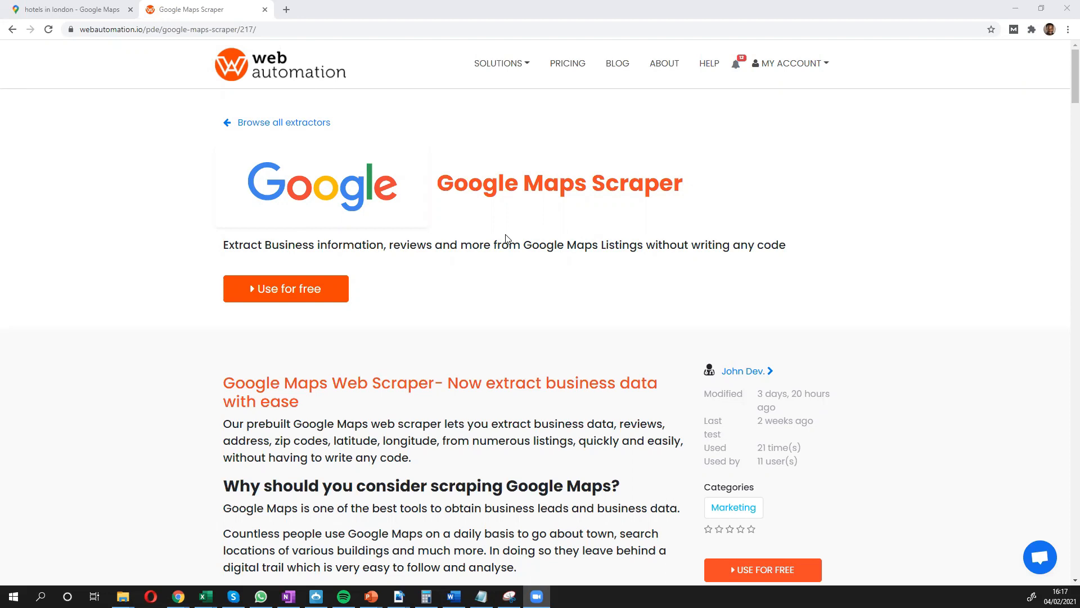
{"action": "mouse_move", "coordinate": [367, 216]}
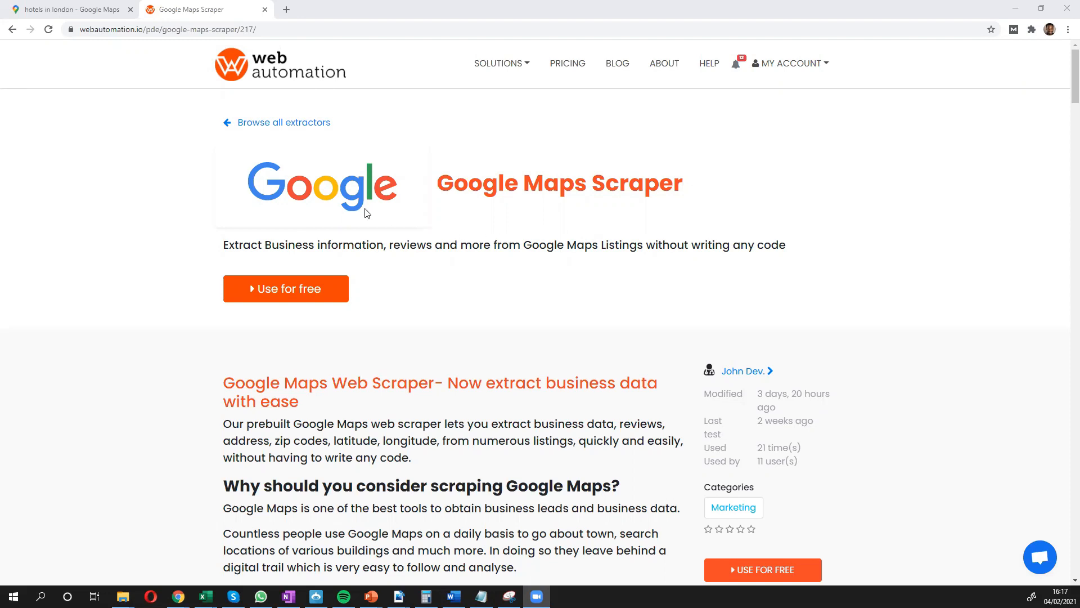
{"action": "mouse_move", "coordinate": [368, 232]}
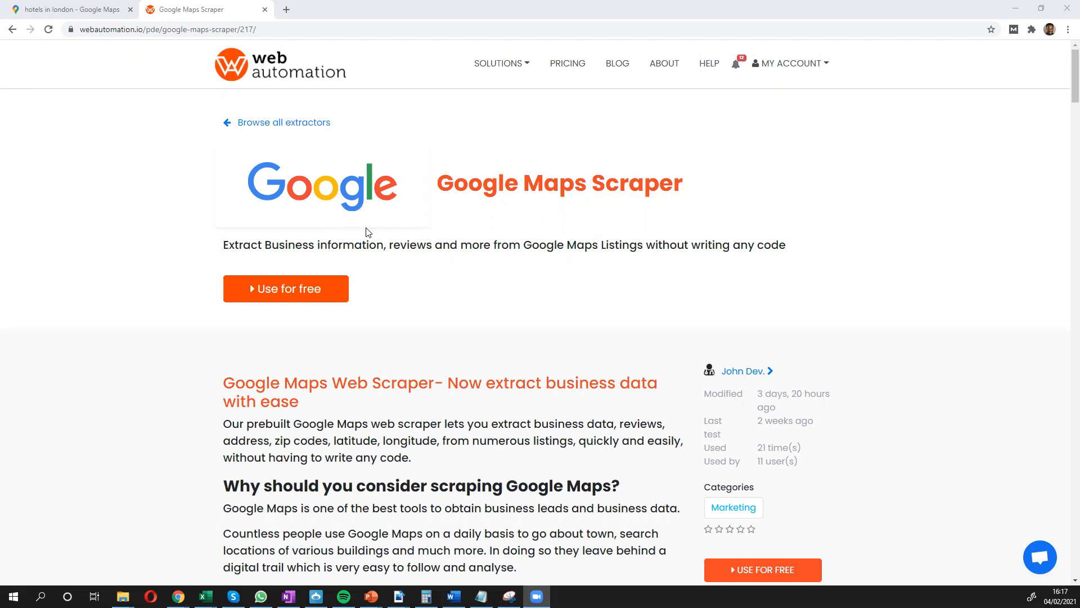
{"action": "mouse_move", "coordinate": [389, 244]}
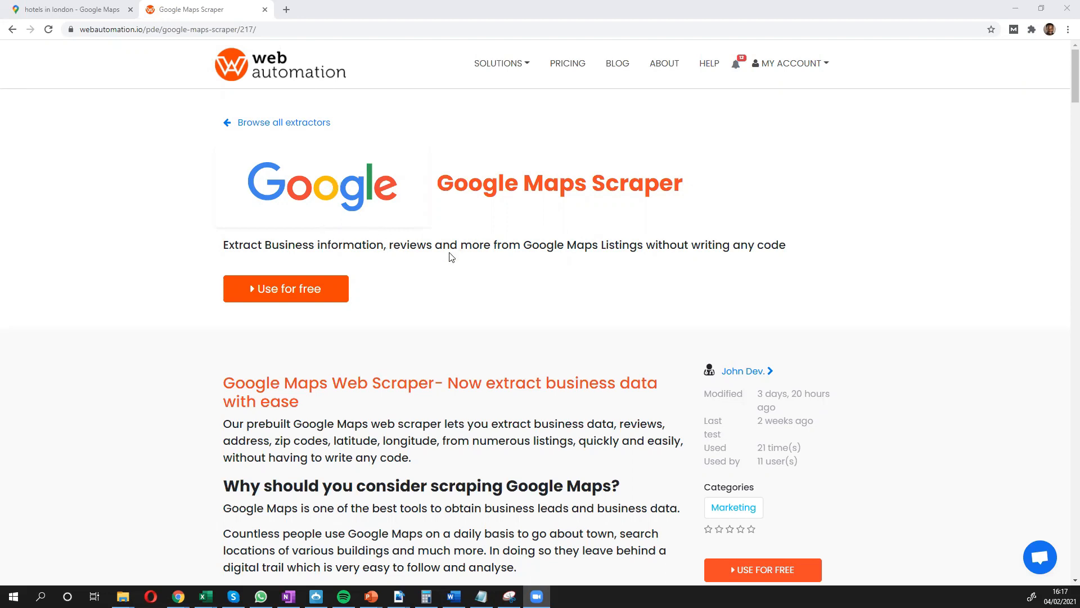
{"action": "mouse_move", "coordinate": [753, 99]}
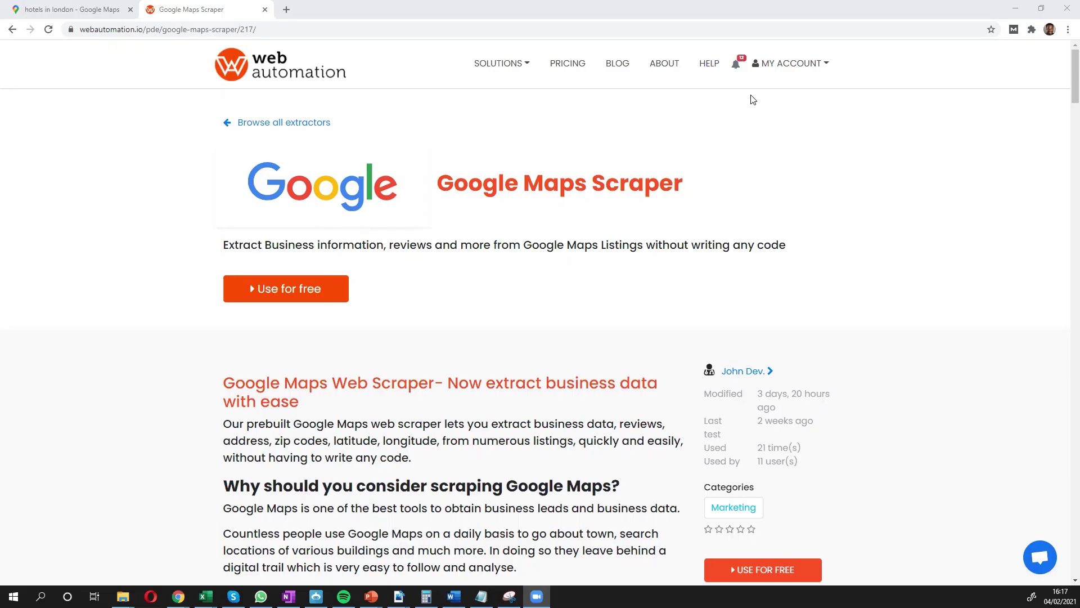
{"action": "mouse_move", "coordinate": [397, 224]}
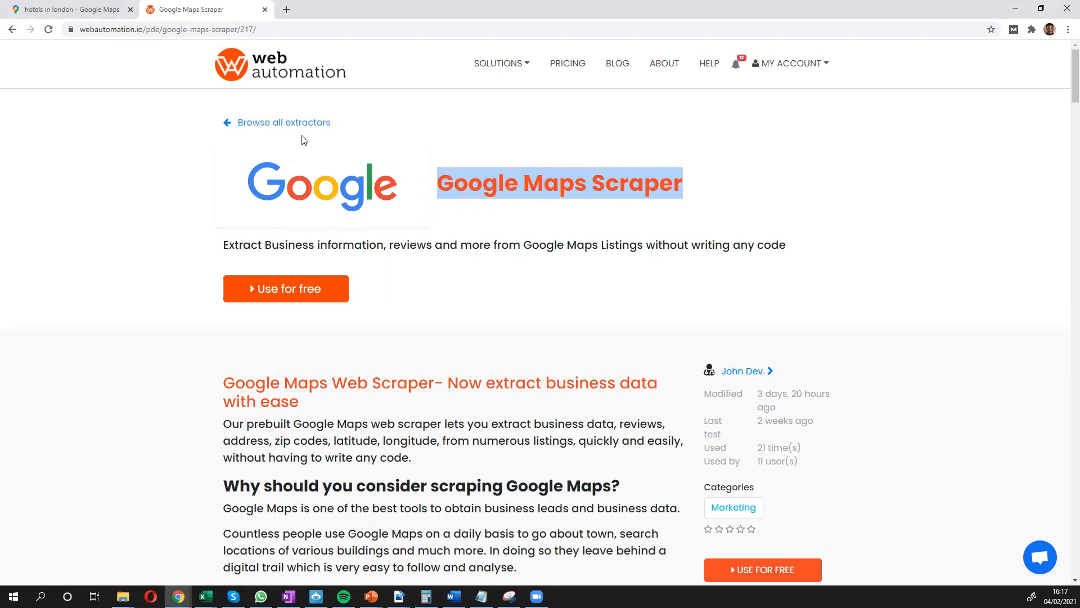
{"action": "mouse_move", "coordinate": [431, 267]}
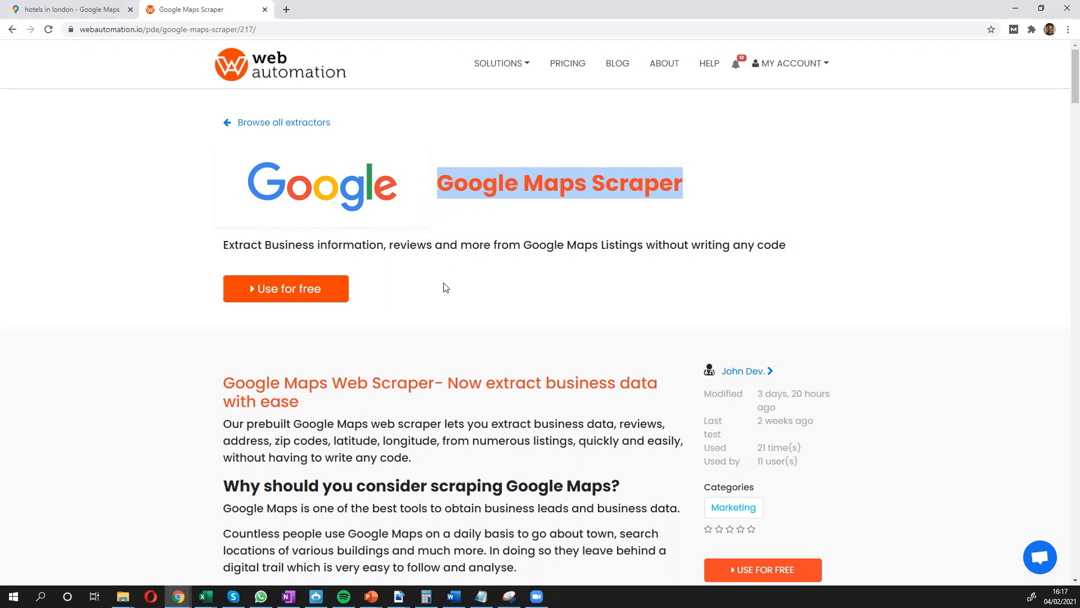
Start the Google Maps scraper for free, dismiss the subscription notice, and activate it.
{"action": "scroll", "scroll_direction": "down", "scroll_amount": 3}
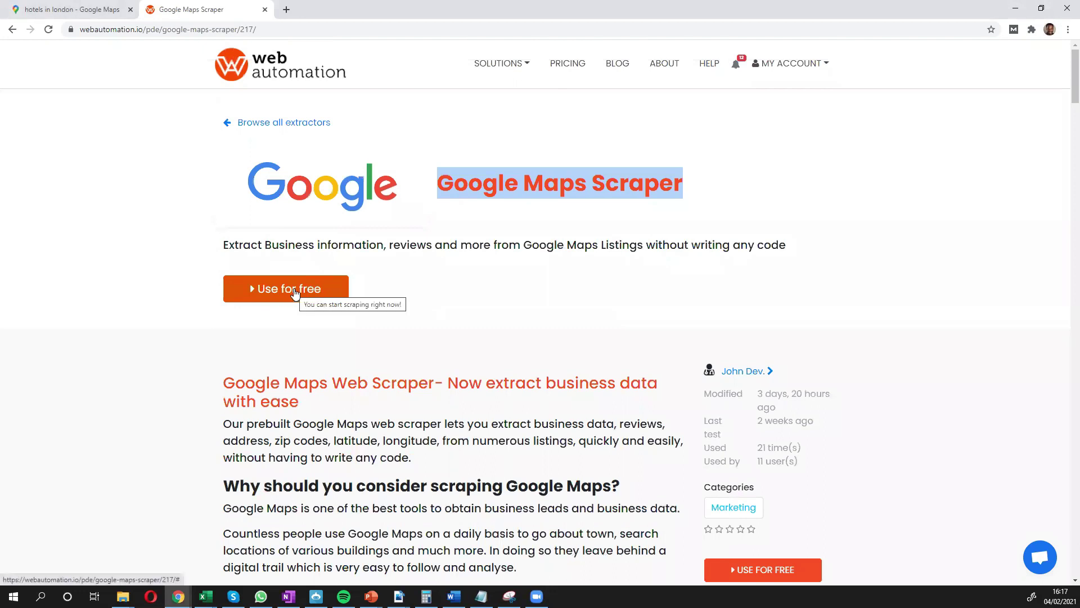
{"action": "left_click", "coordinate": [295, 289]}
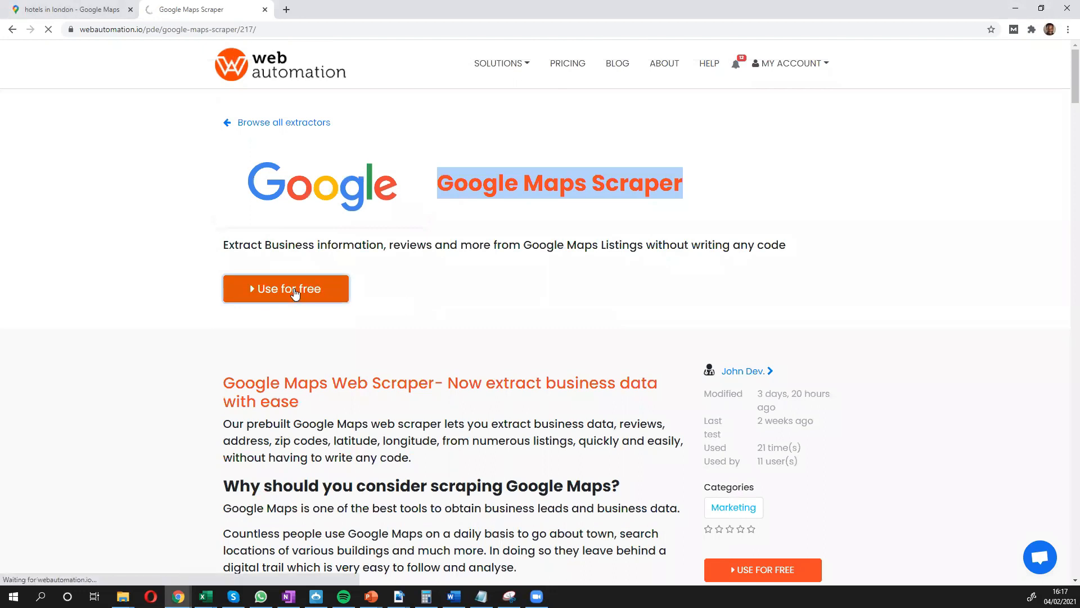
{"action": "left_click", "coordinate": [285, 289]}
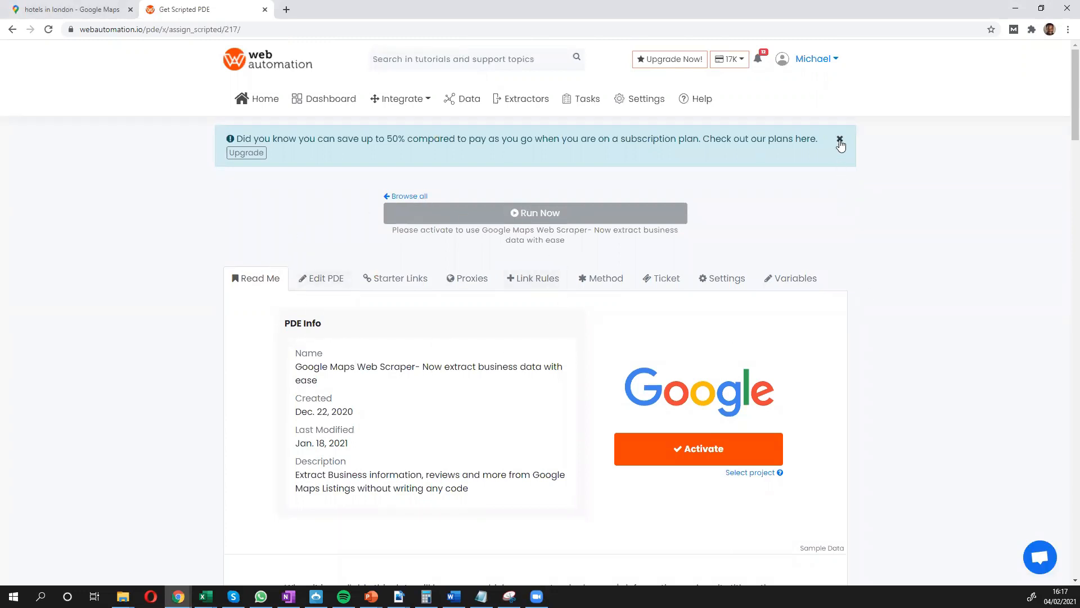
{"action": "left_click", "coordinate": [840, 138]}
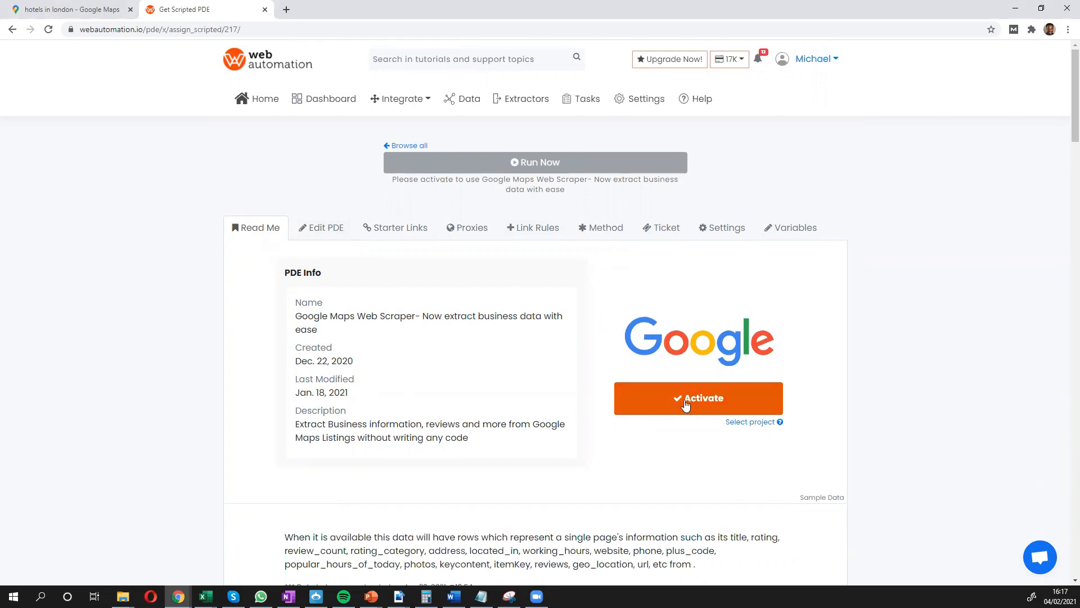
{"action": "left_click", "coordinate": [698, 398]}
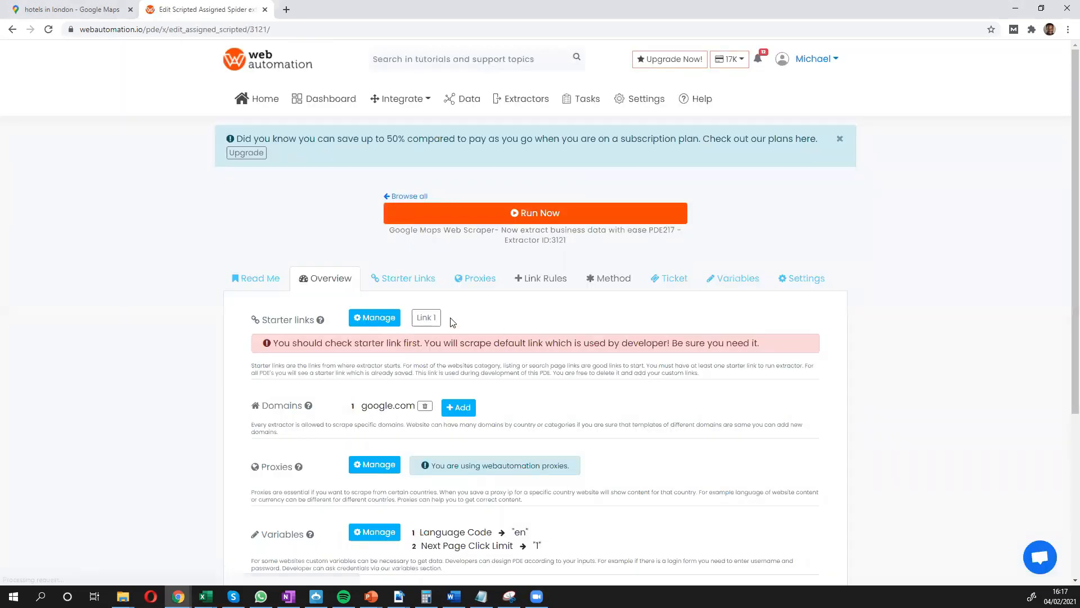
Open the Starter Links editor showing the Argos Liverpool link, then return to the London hotels search.
{"action": "left_click", "coordinate": [407, 278]}
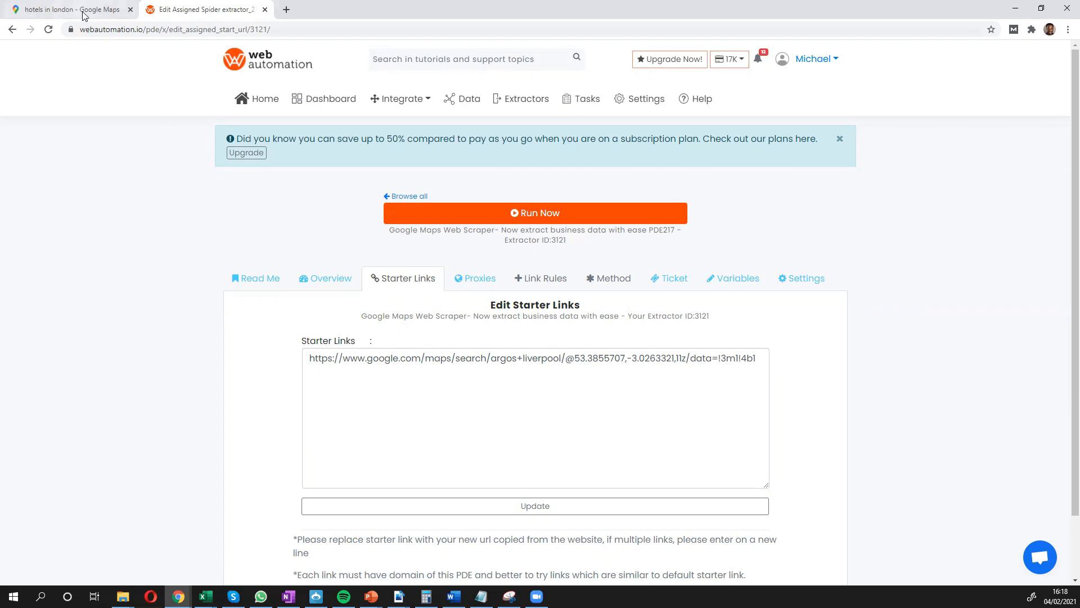
{"action": "left_click", "coordinate": [67, 11]}
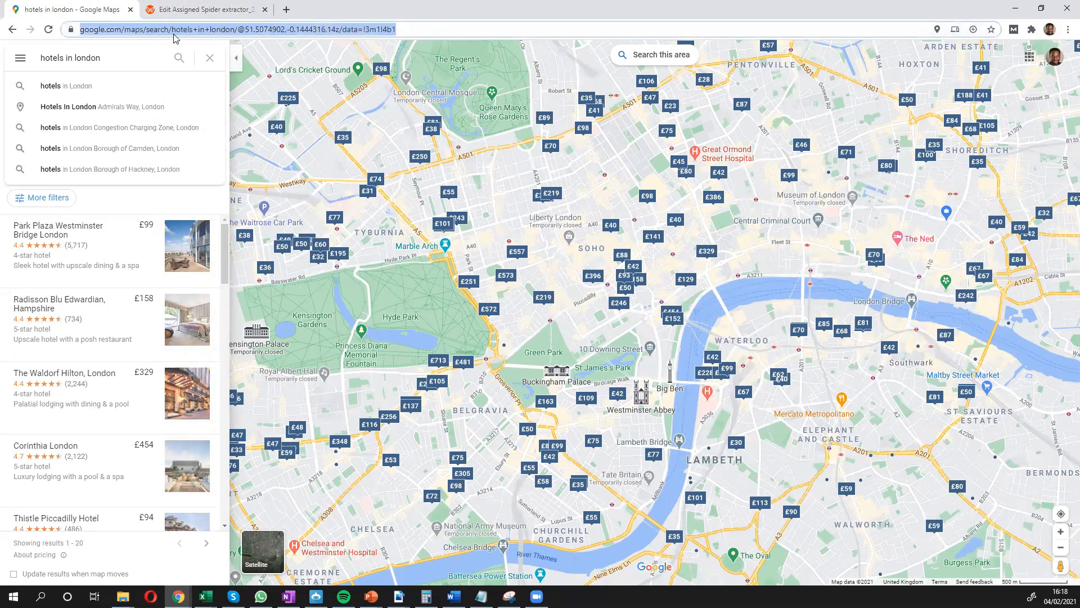
Copy the 'hotels in london' Google Maps search URL from the address bar.
{"action": "right_click", "coordinate": [175, 31]}
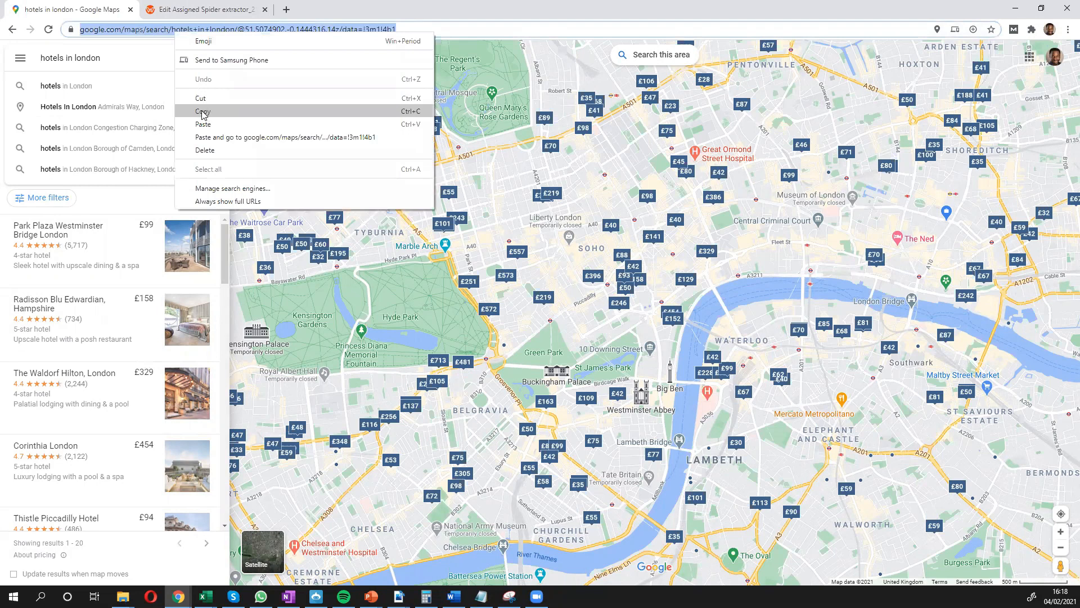
{"action": "left_click", "coordinate": [202, 10]}
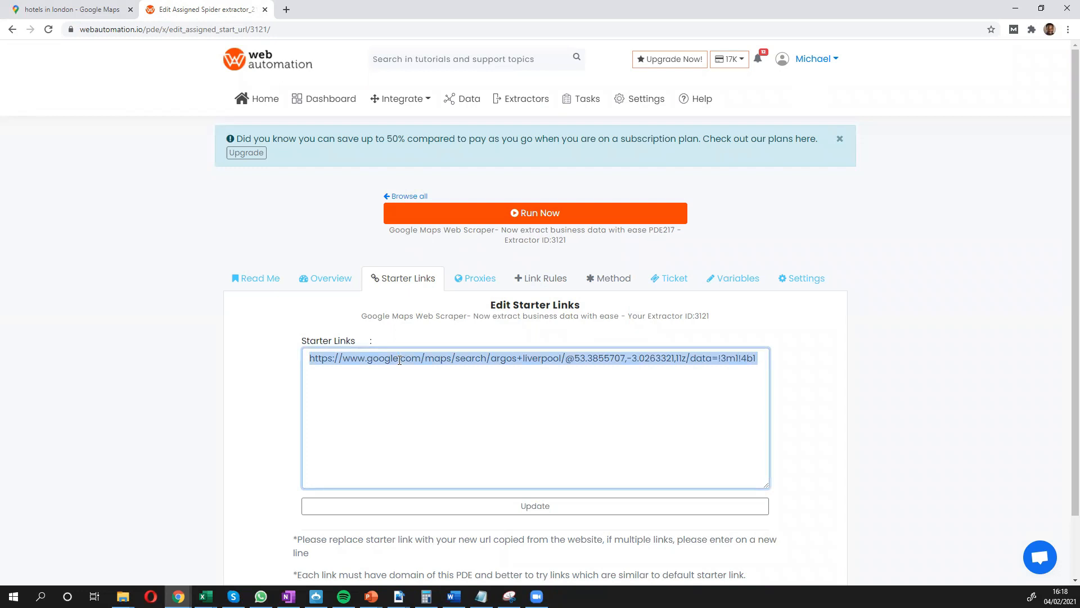
Make the hotels in London Google Maps URL the starter link and save it.
{"action": "type", "text": "https://www.google.com/maps/search/hotels+in+london/@51.5074902,-0.1444316,14z/data=!3m1!4b1"}
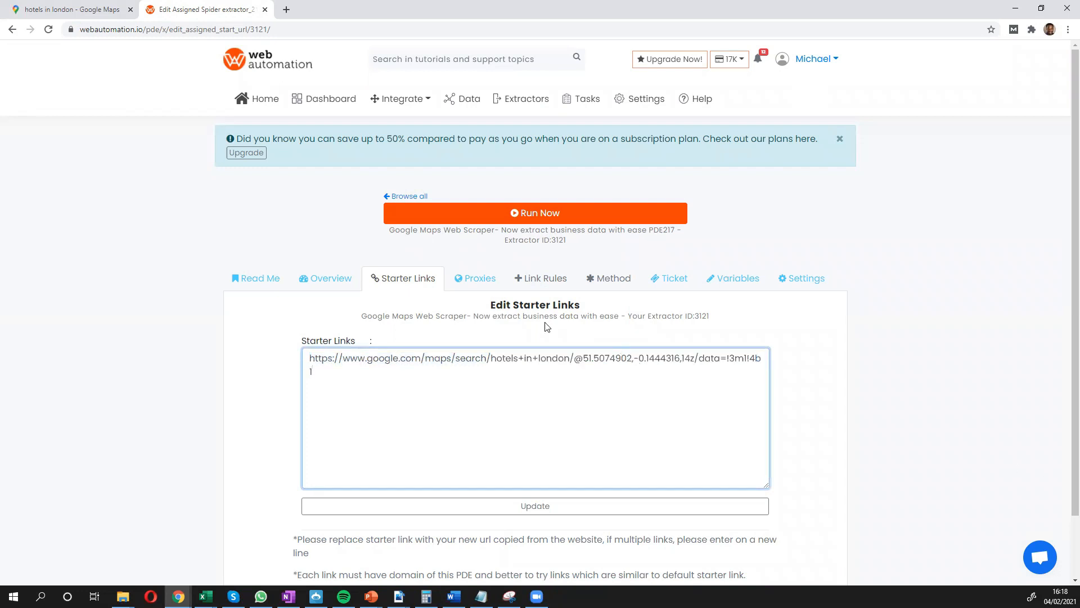
{"action": "left_click", "coordinate": [535, 505]}
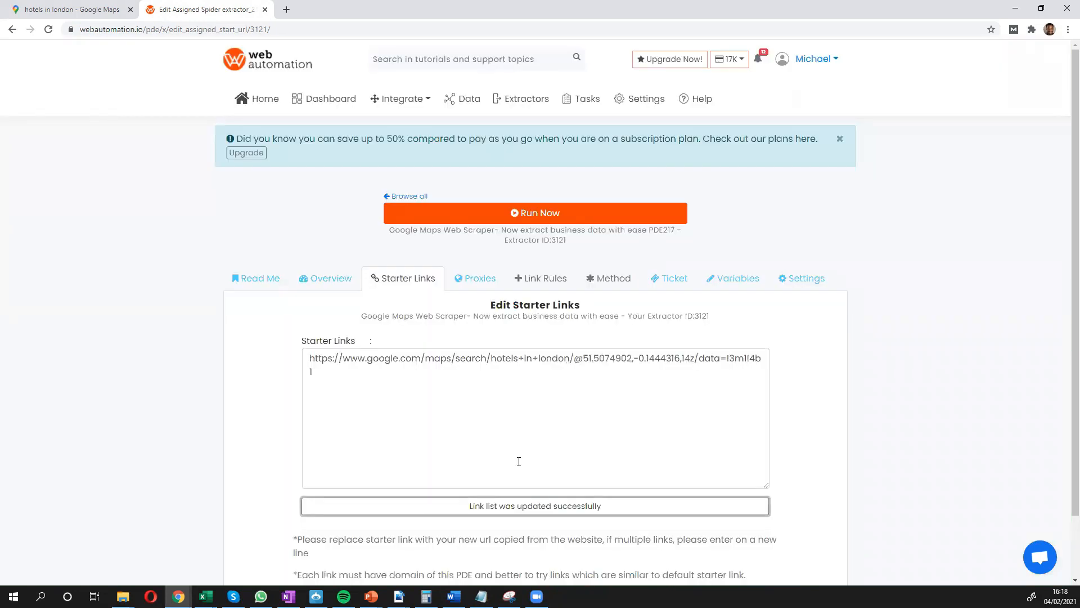
{"action": "left_click", "coordinate": [732, 278]}
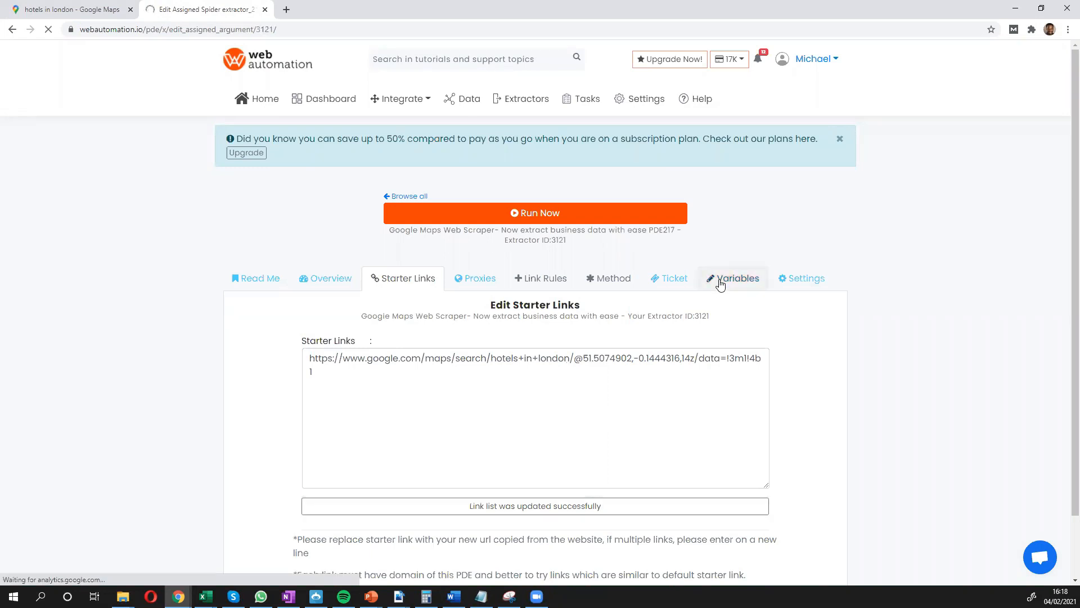
Save the variables with Language Code en and Next Page Click Limit 1.
{"action": "left_click", "coordinate": [737, 278]}
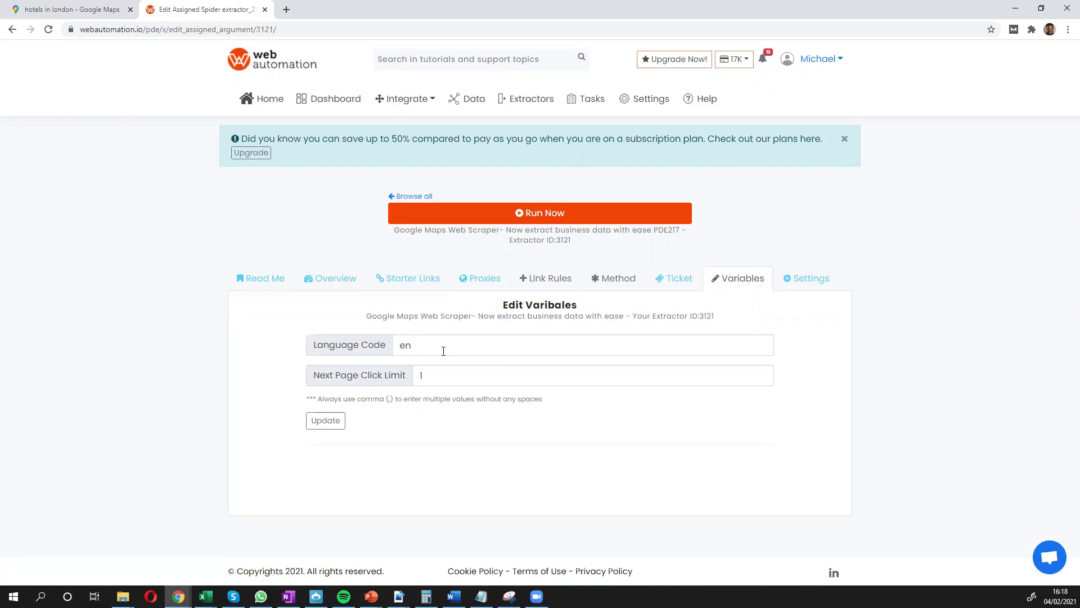
{"action": "mouse_move", "coordinate": [418, 347]}
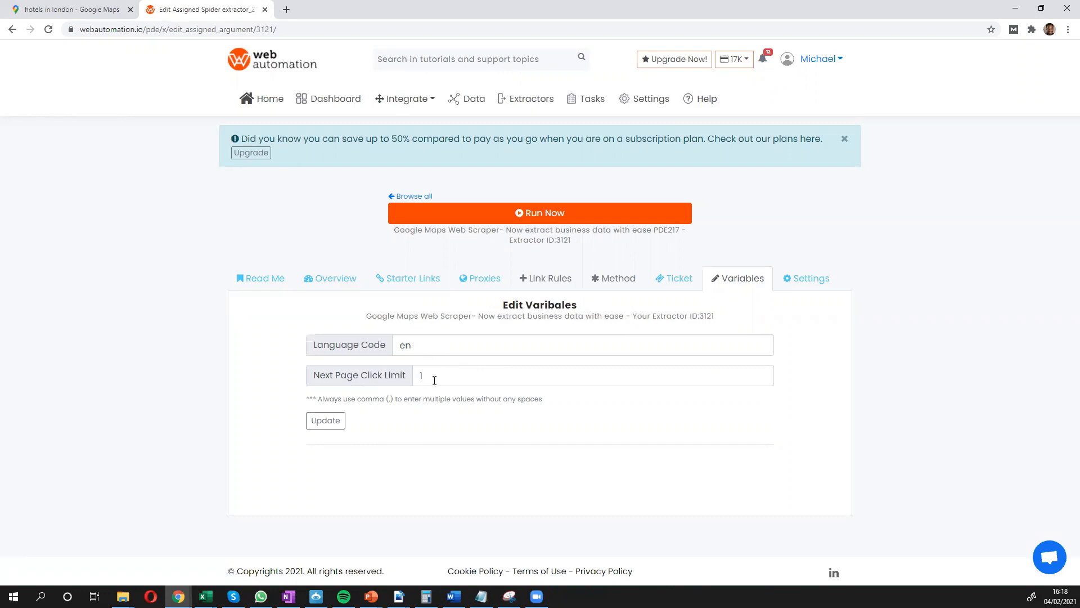
{"action": "mouse_move", "coordinate": [432, 375]}
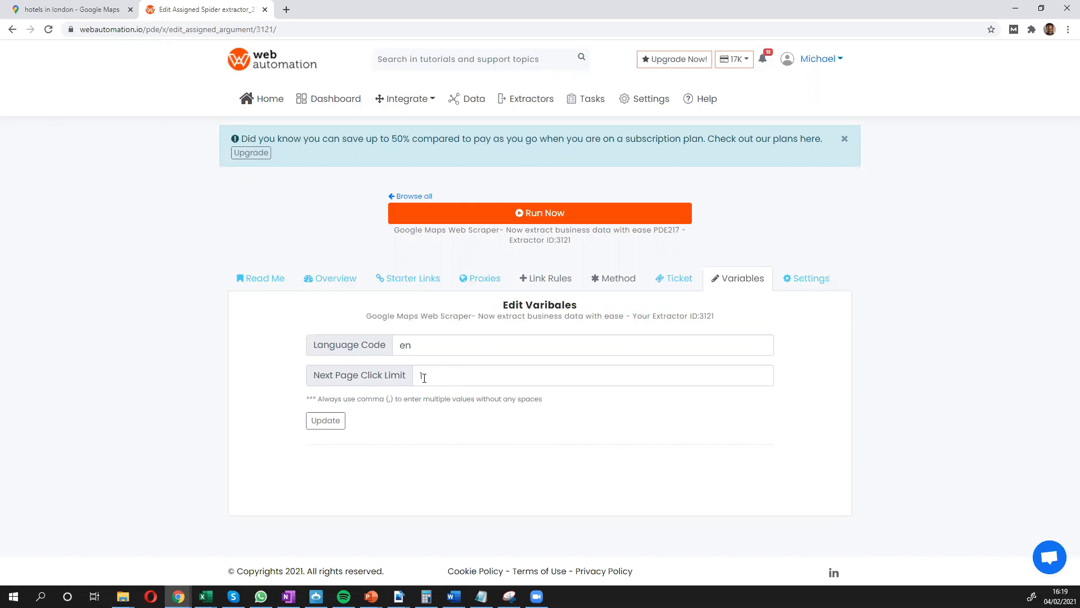
{"action": "type", "text": "1"}
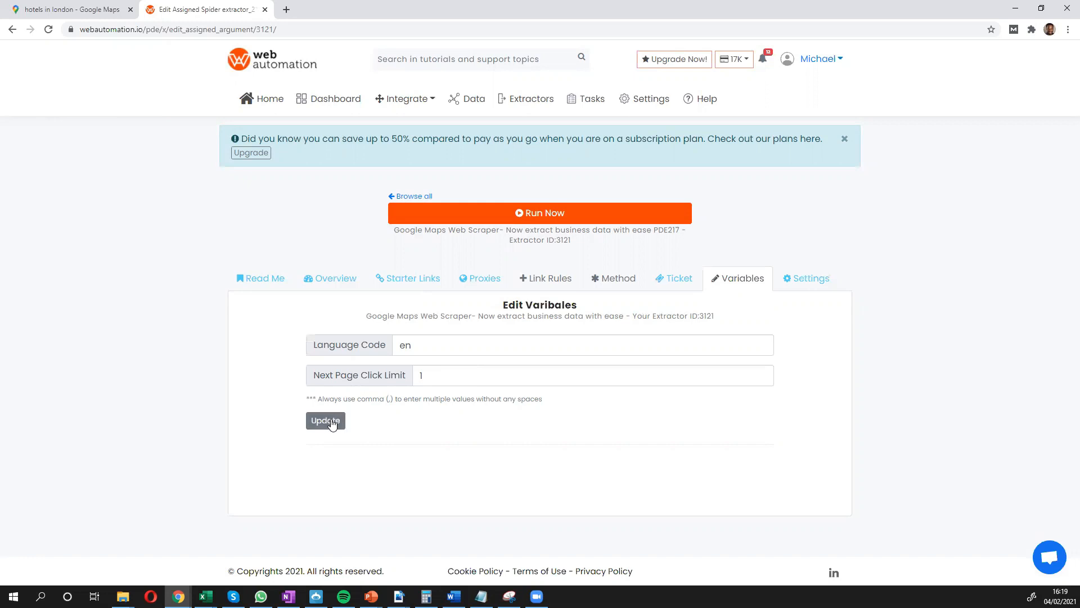
{"action": "left_click", "coordinate": [325, 420]}
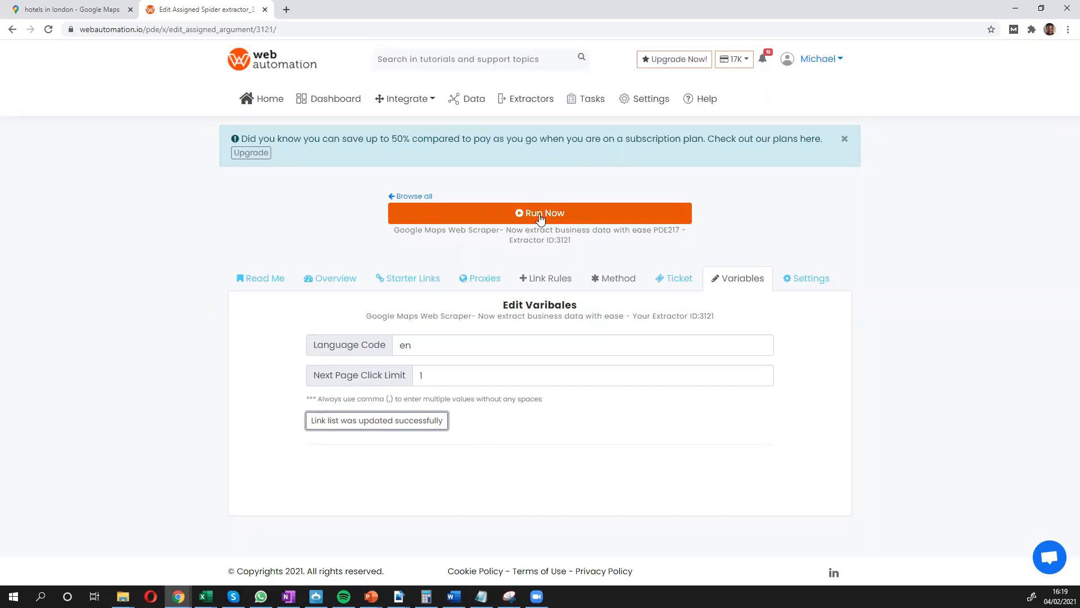
Run the extractor and show download formats for the 20-row google.com results on the Data page.
{"action": "left_click", "coordinate": [539, 213]}
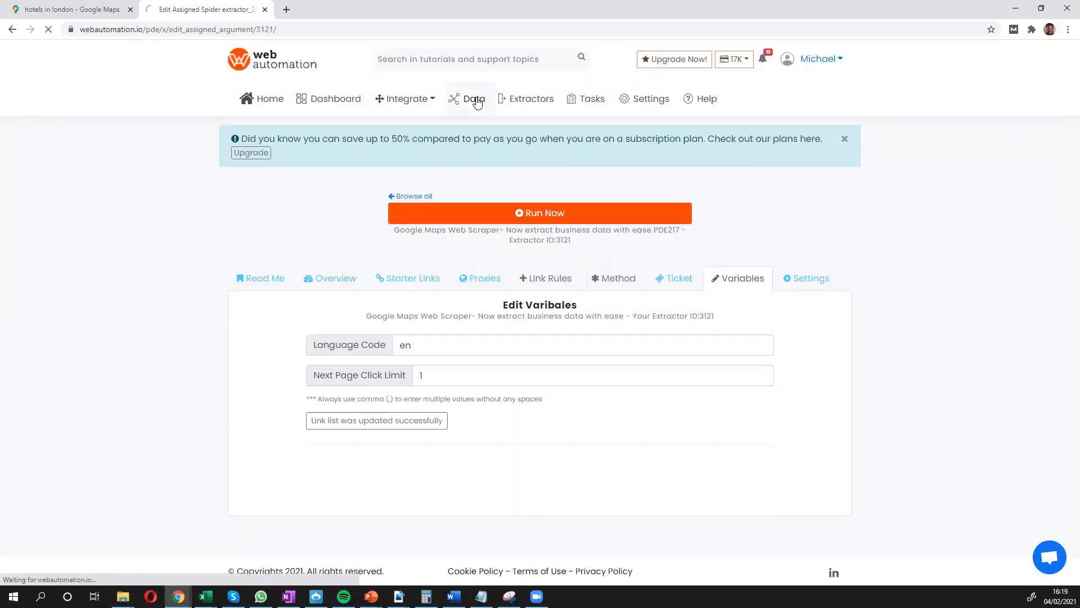
{"action": "left_click", "coordinate": [469, 98]}
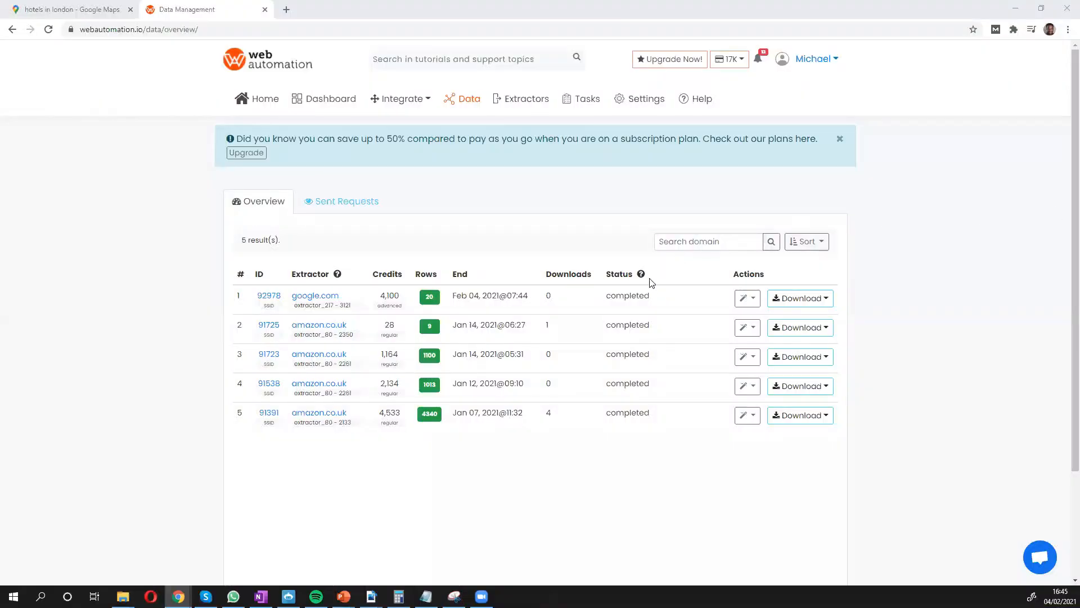
{"action": "left_click", "coordinate": [826, 298]}
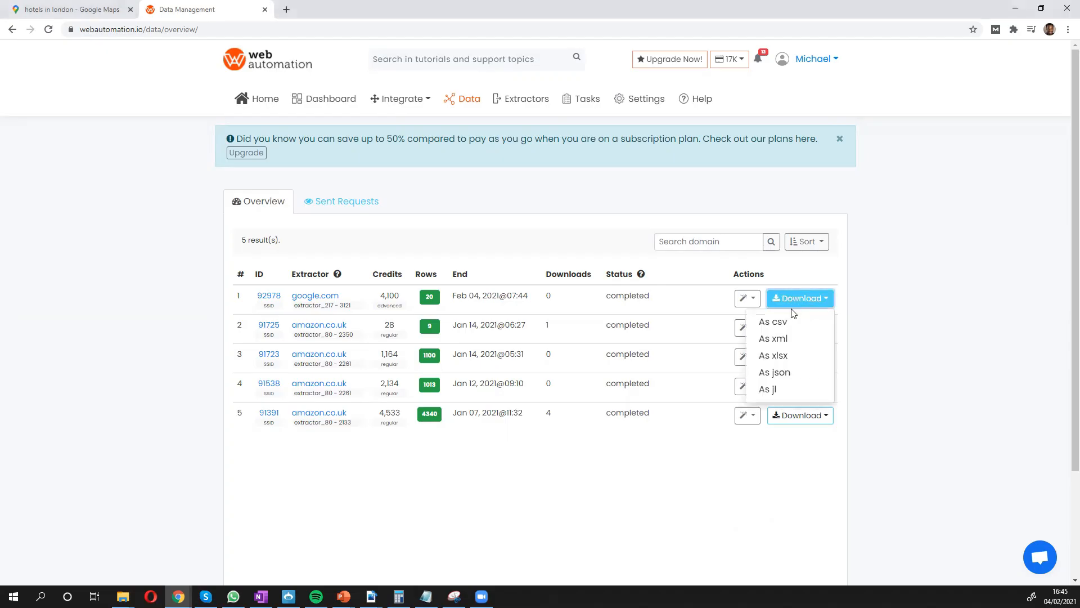
{"action": "mouse_move", "coordinate": [790, 342]}
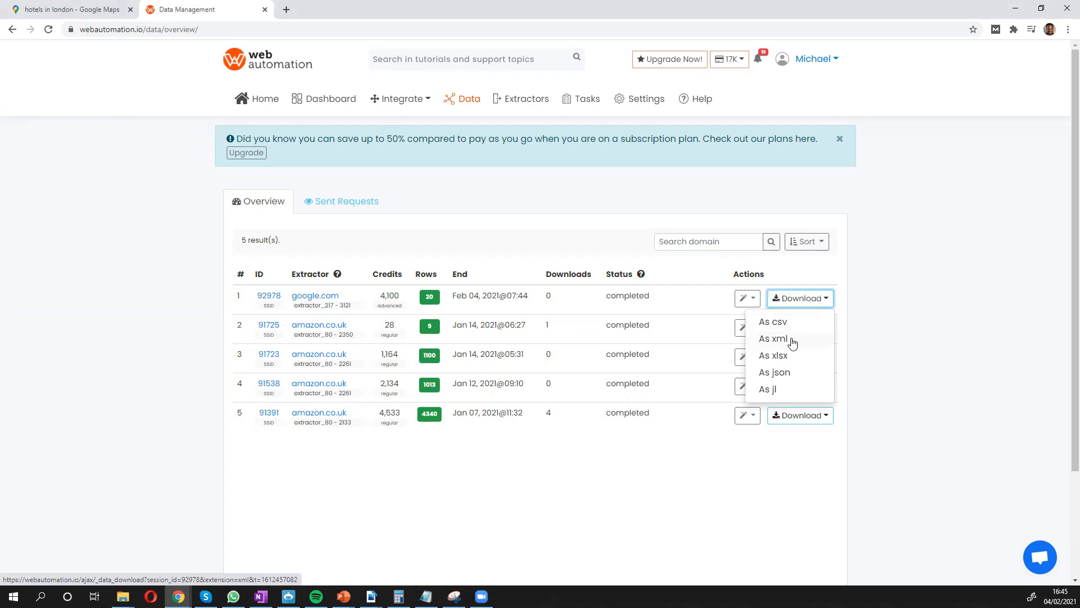
{"action": "mouse_move", "coordinate": [781, 358]}
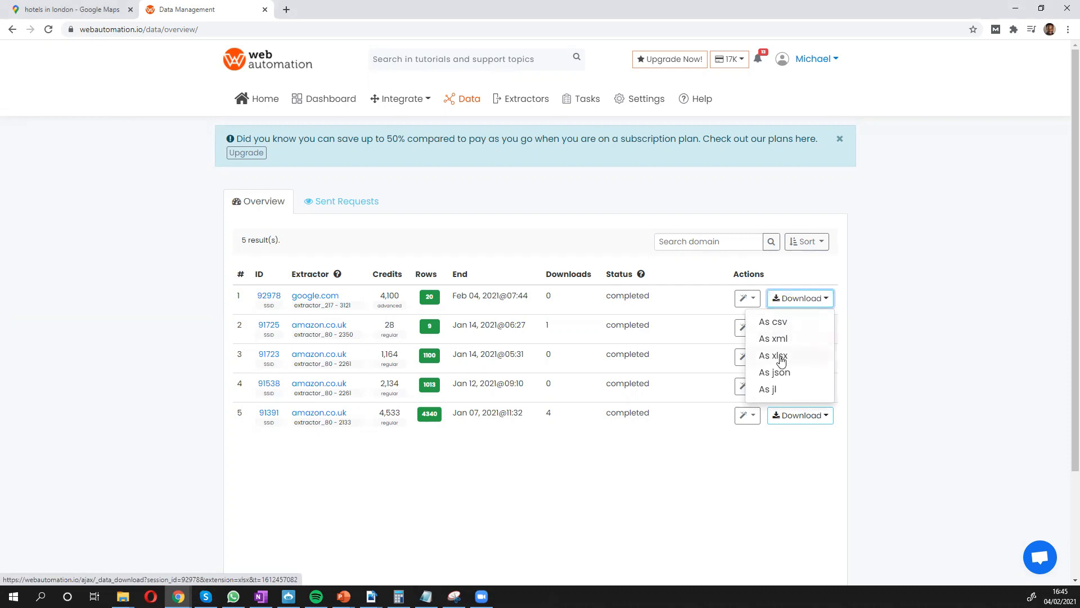
{"action": "mouse_move", "coordinate": [779, 358]}
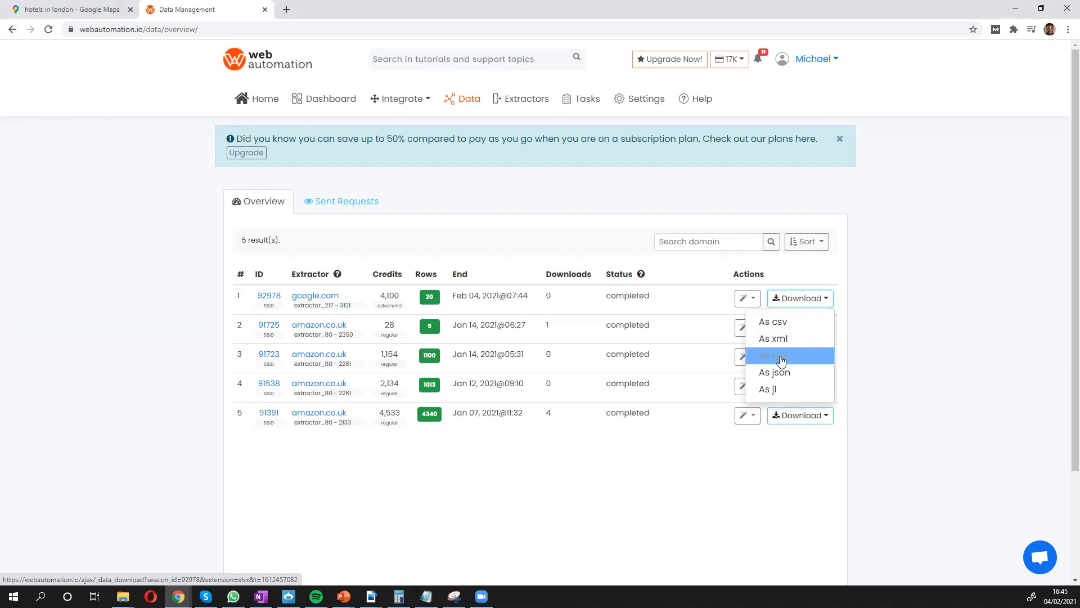
Save the google.com results as an xlsx workbook in Downloads.
{"action": "left_click", "coordinate": [780, 355]}
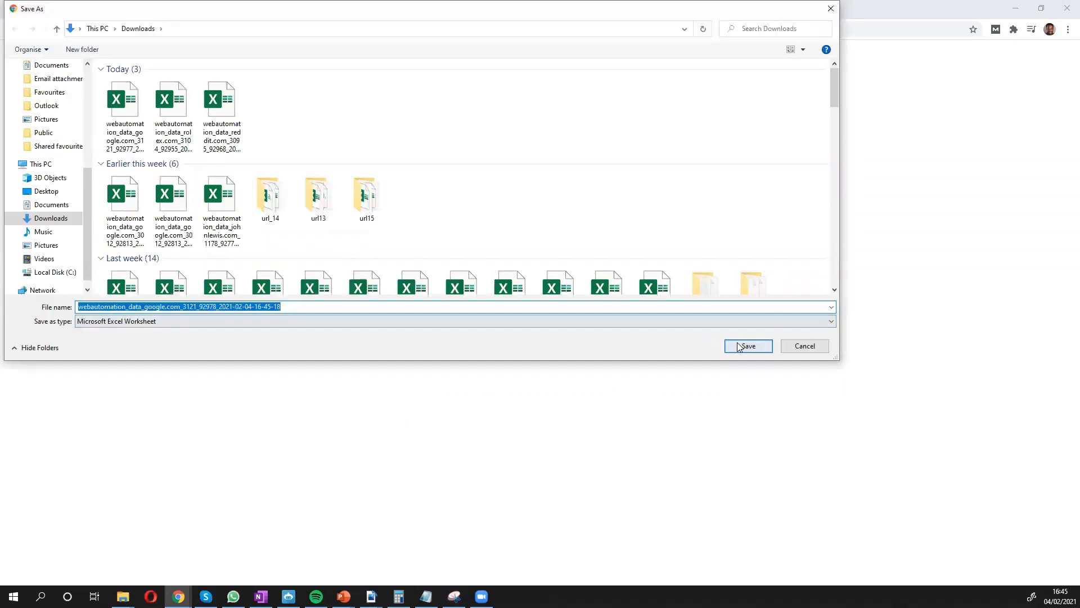
{"action": "left_click", "coordinate": [747, 346]}
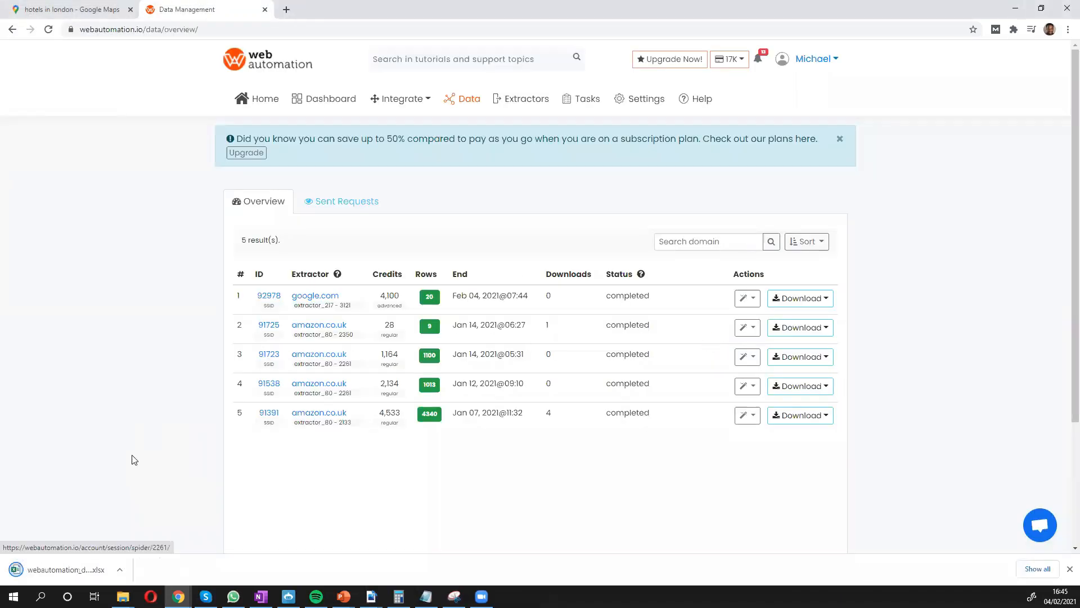
{"action": "mouse_move", "coordinate": [83, 539]}
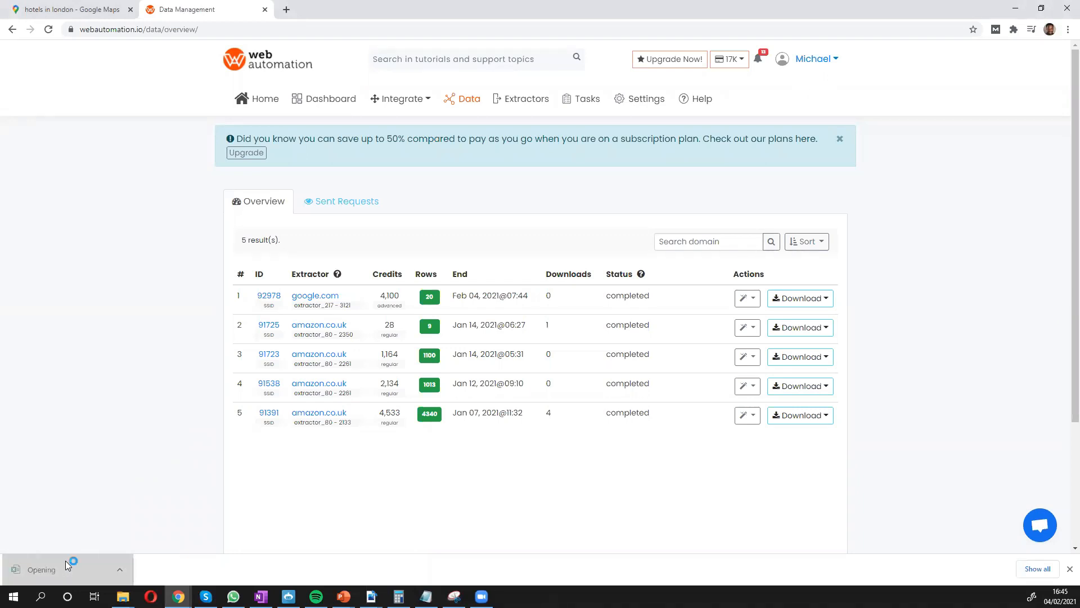
{"action": "mouse_move", "coordinate": [231, 475]}
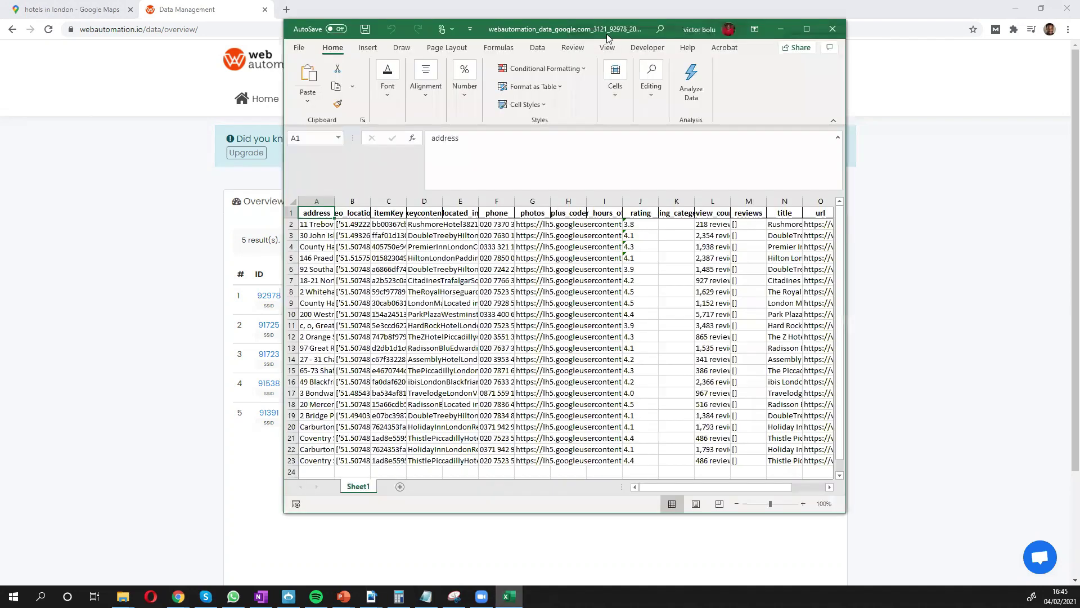
Maximize Excel and inspect the hotel addresses, geo_location heading and DoubleTree keycontent entry.
{"action": "left_click", "coordinate": [806, 29]}
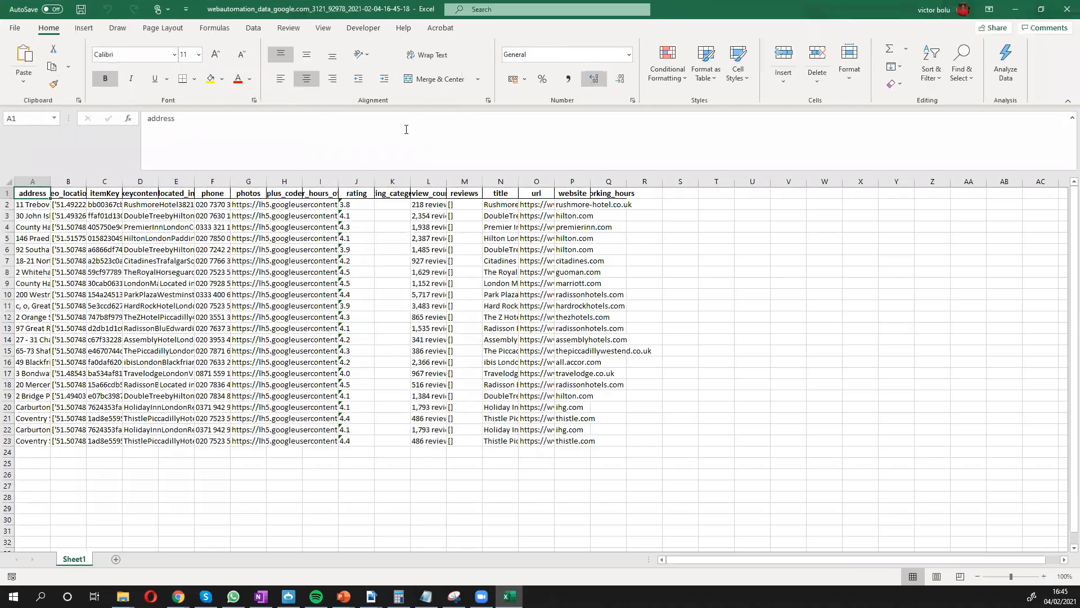
{"action": "left_click", "coordinate": [31, 205]}
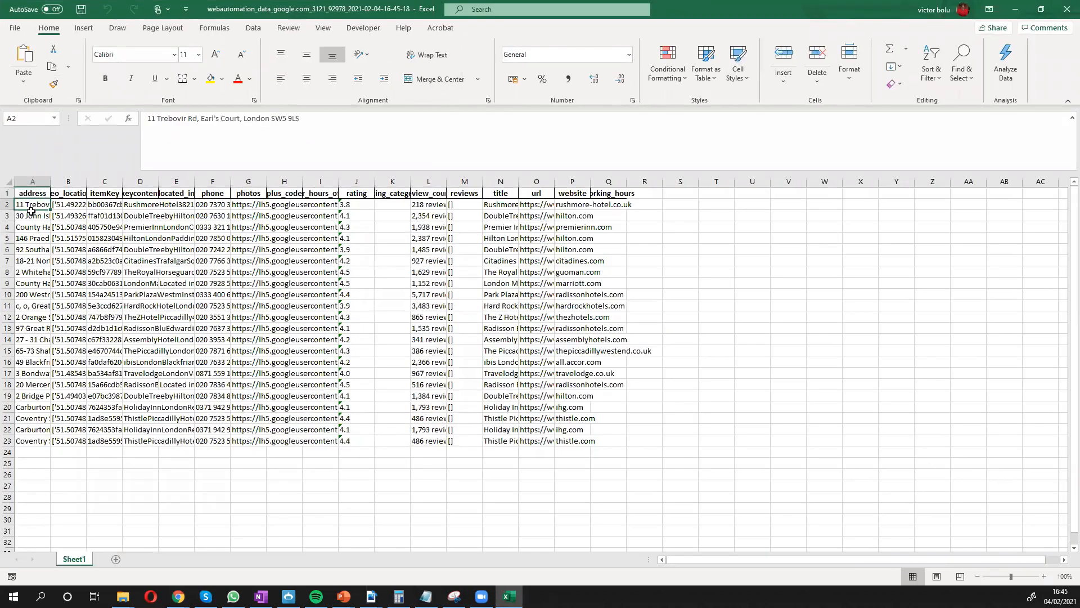
{"action": "left_click", "coordinate": [32, 227]}
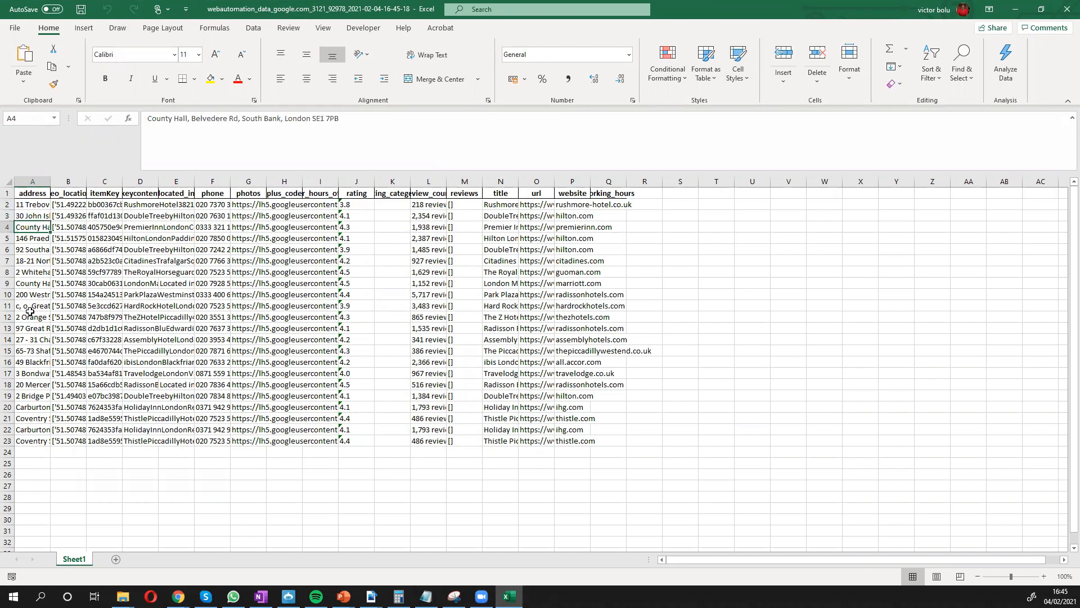
{"action": "left_click", "coordinate": [68, 193]}
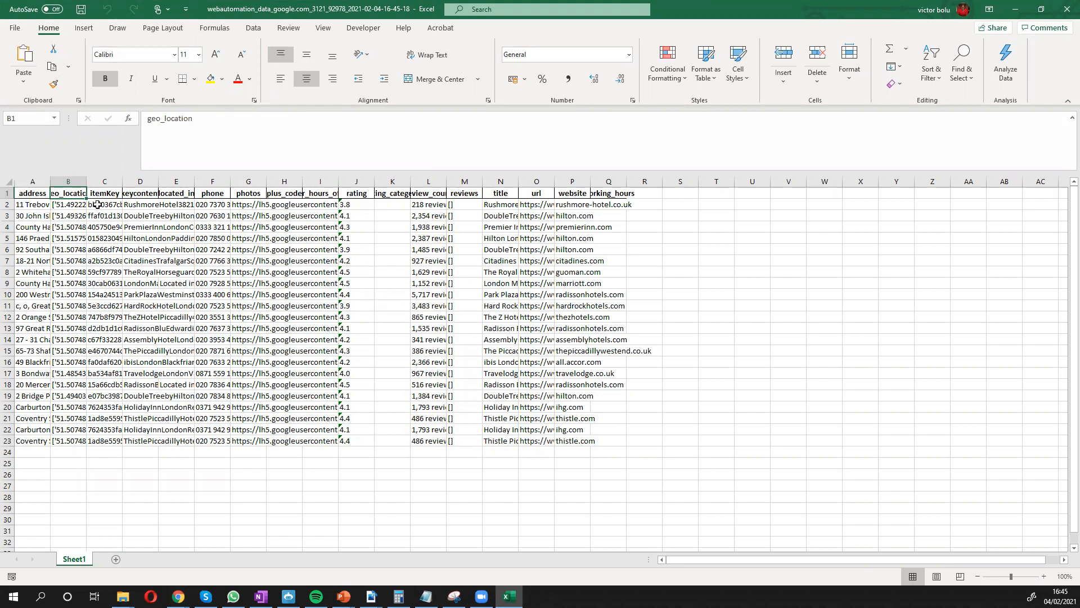
{"action": "left_click", "coordinate": [140, 193]}
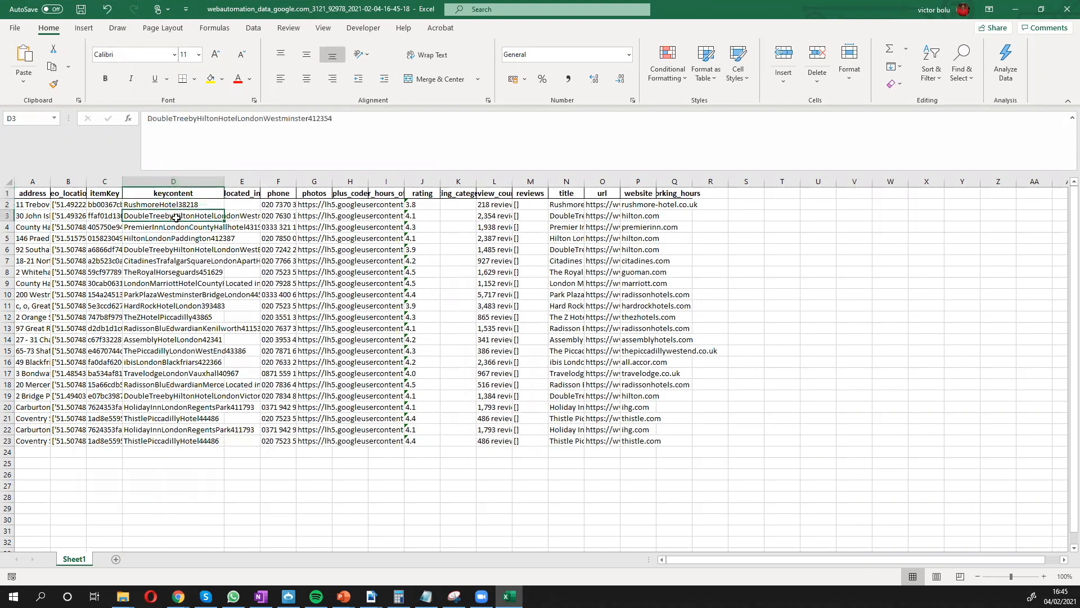
Check the first hotel's phone column, photo links, 3.8 rating, review count and website.
{"action": "left_click", "coordinate": [278, 193]}
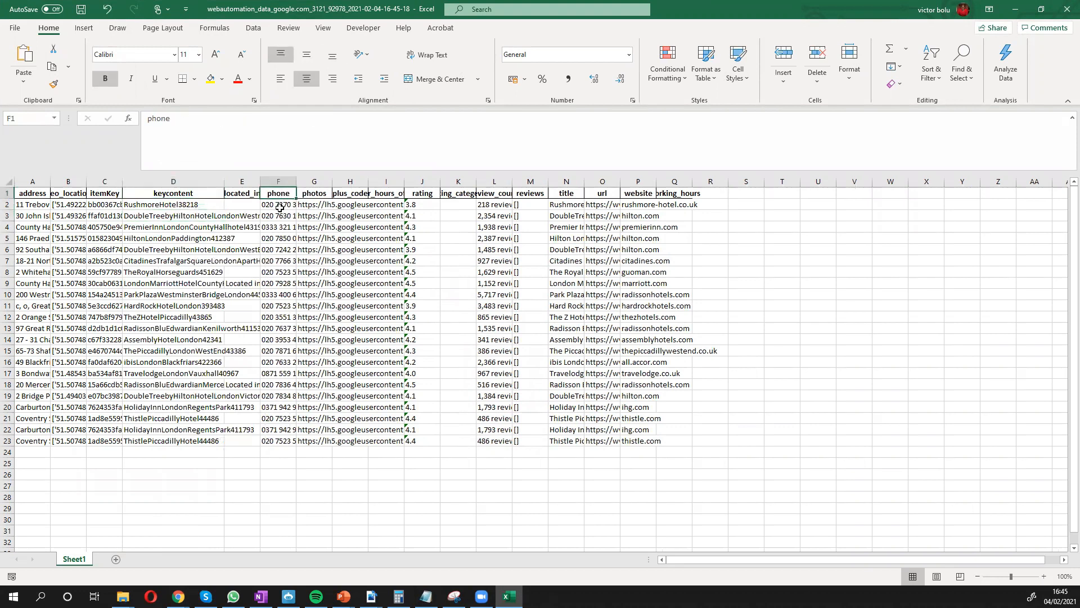
{"action": "left_click", "coordinate": [314, 204]}
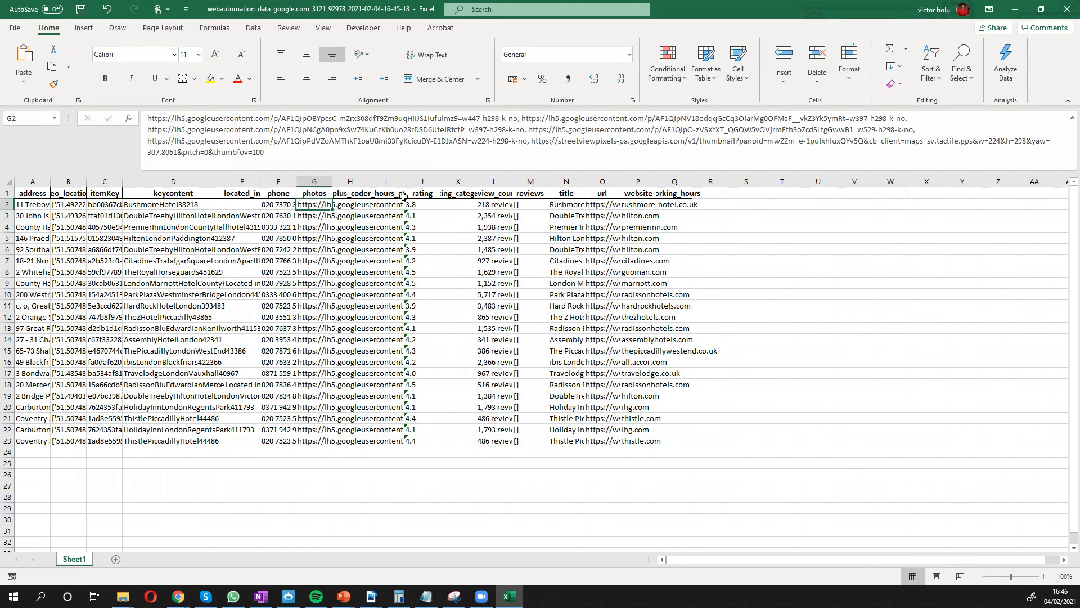
{"action": "left_click", "coordinate": [422, 204]}
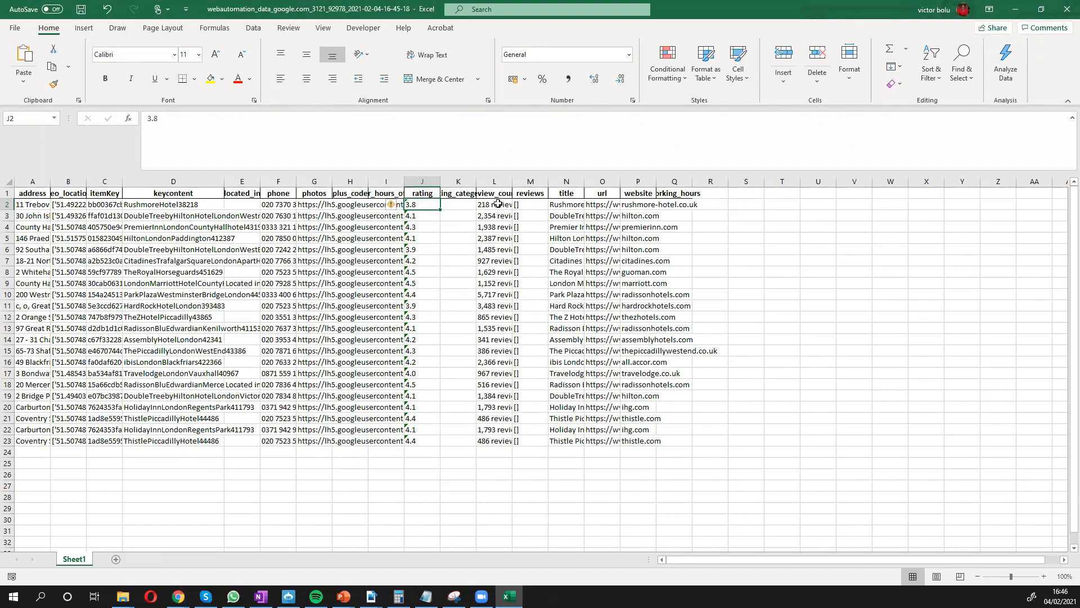
{"action": "left_click", "coordinate": [494, 204]}
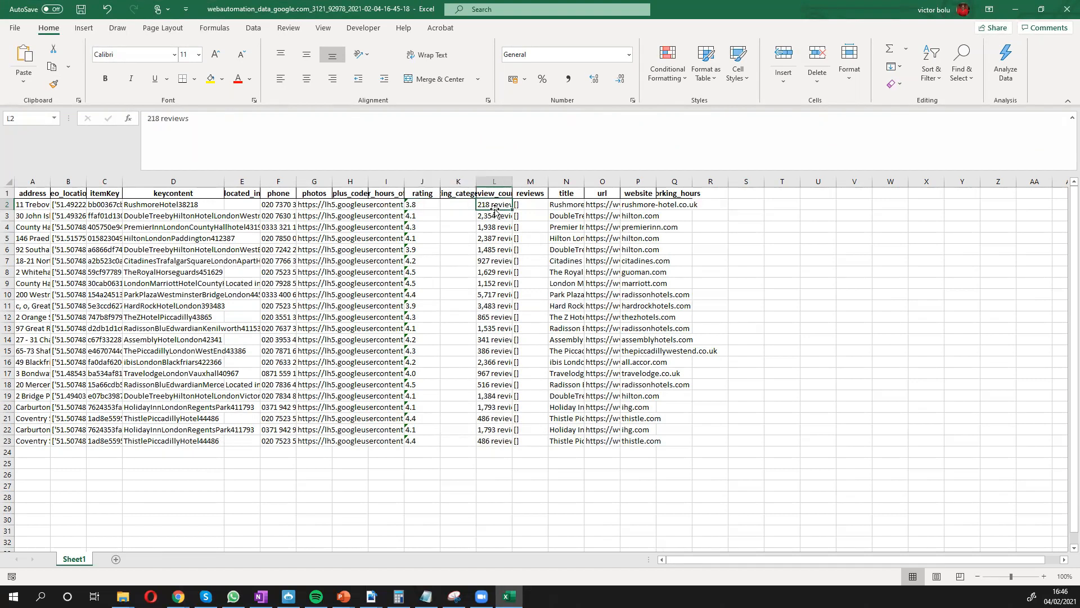
{"action": "mouse_move", "coordinate": [578, 204]}
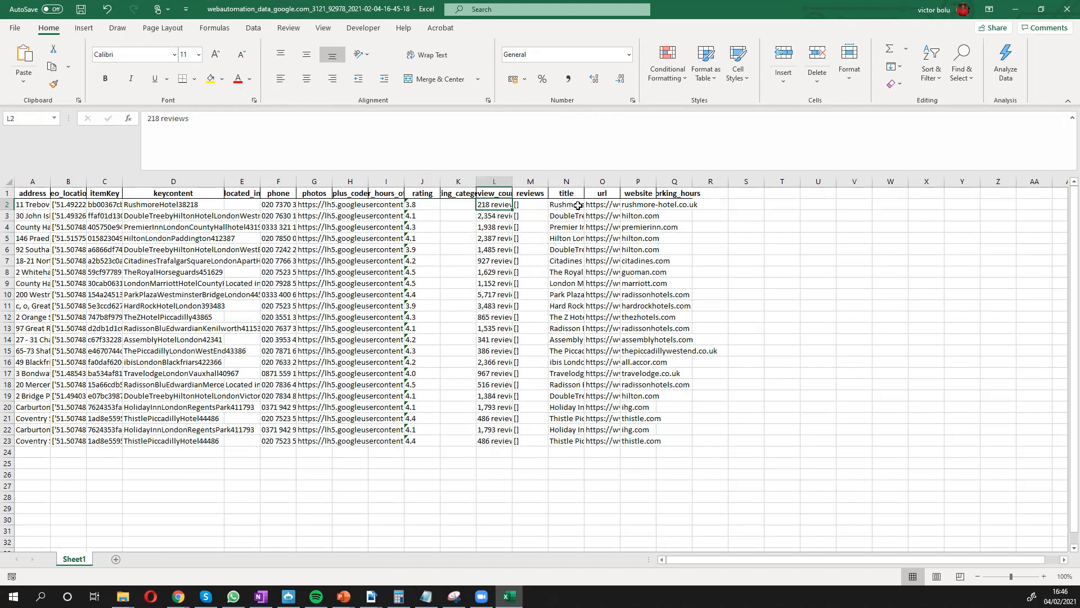
{"action": "left_click", "coordinate": [638, 204]}
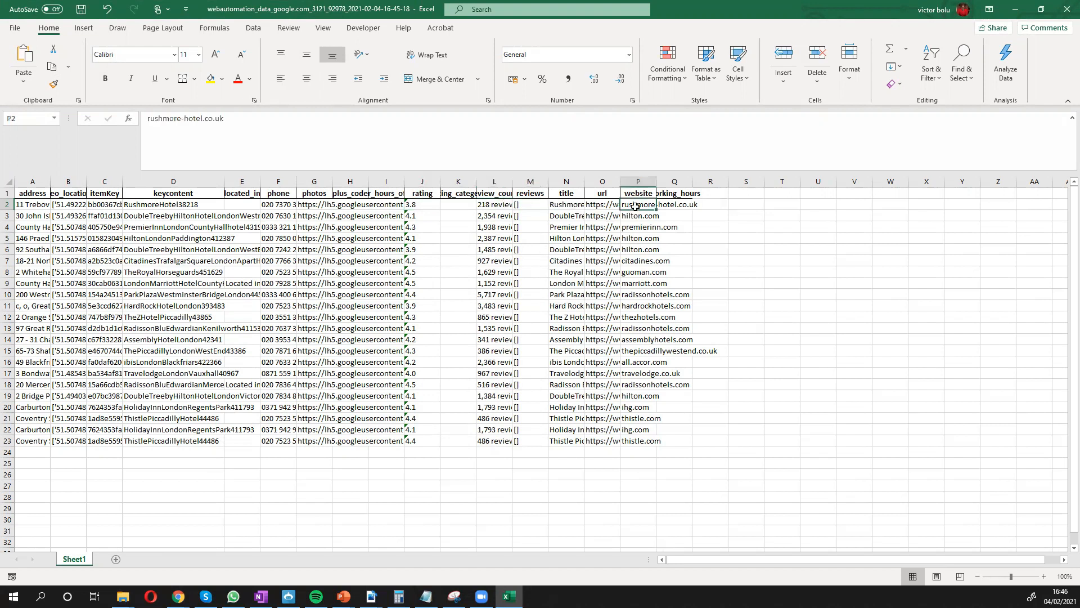